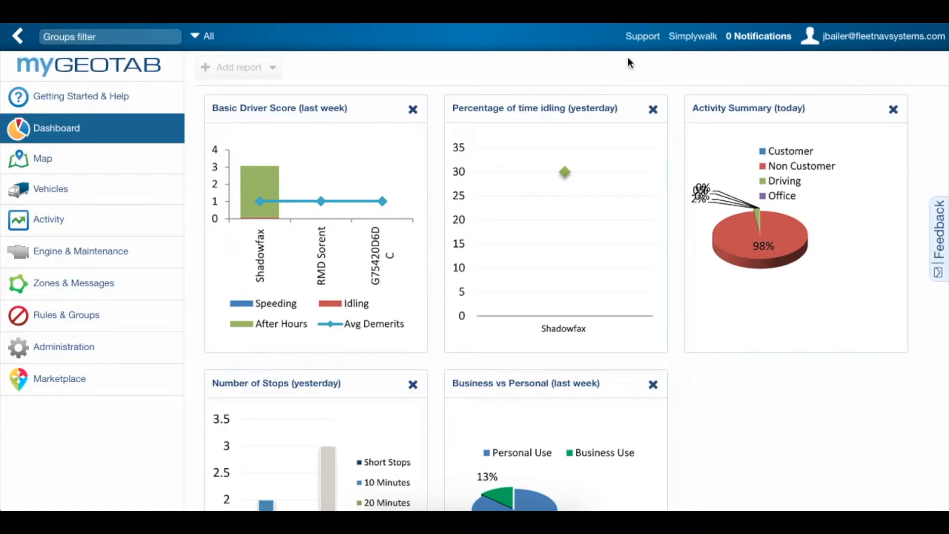
# Step: Bring up the Support page showing reseller Fleet Nav Systems LLC and known issues
pyautogui.click(642, 36)
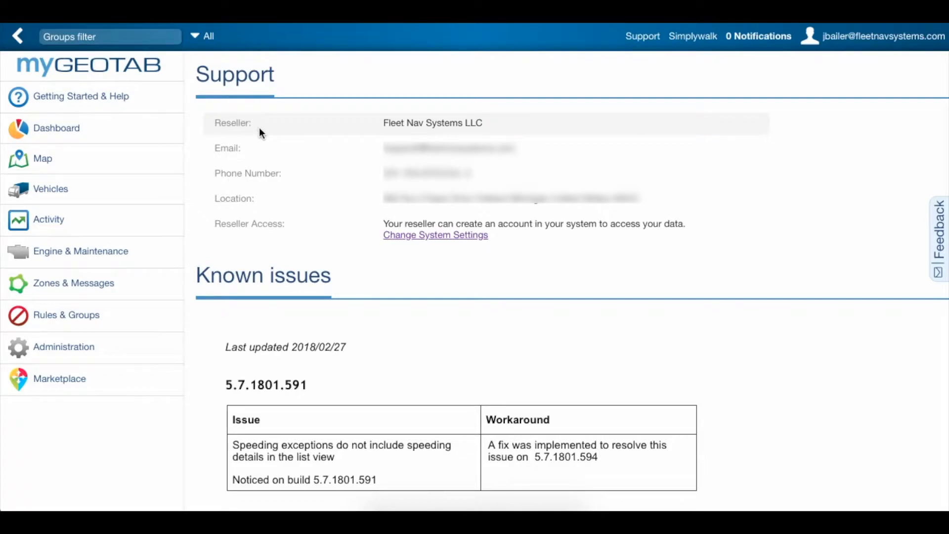
pyautogui.moveTo(276, 128)
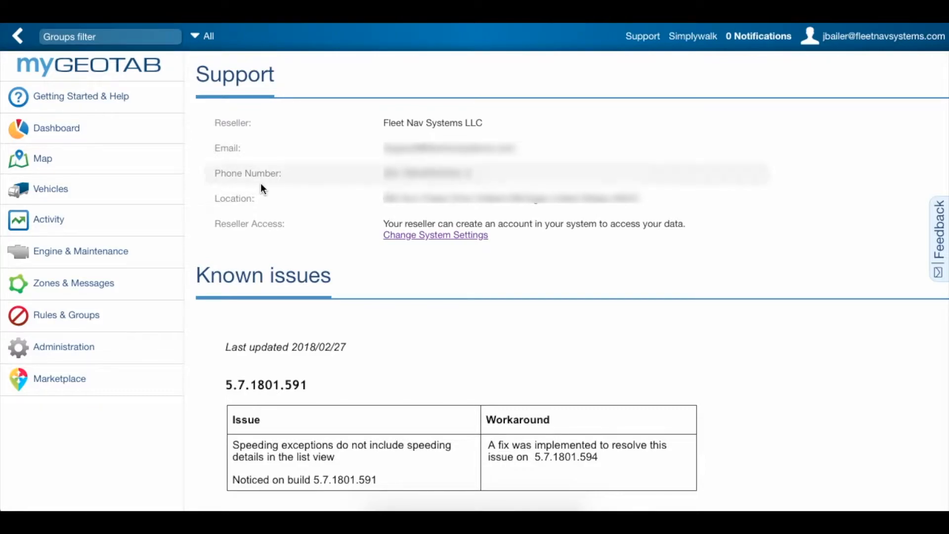
pyautogui.moveTo(251, 205)
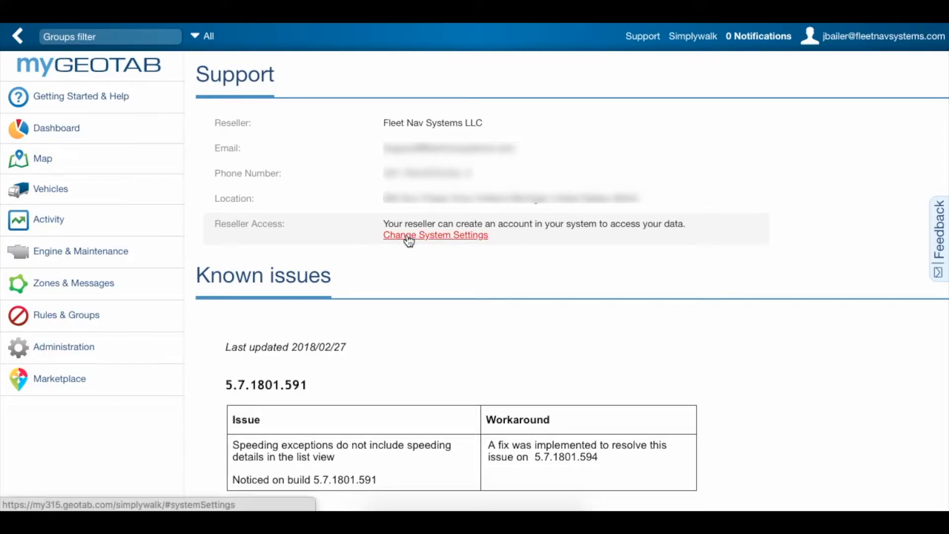
pyautogui.click(435, 235)
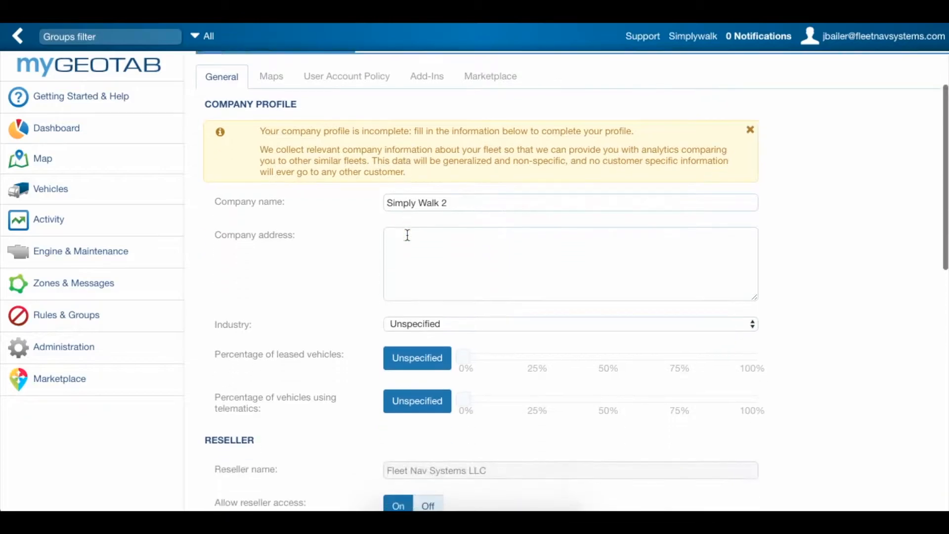
pyautogui.scroll(-3)
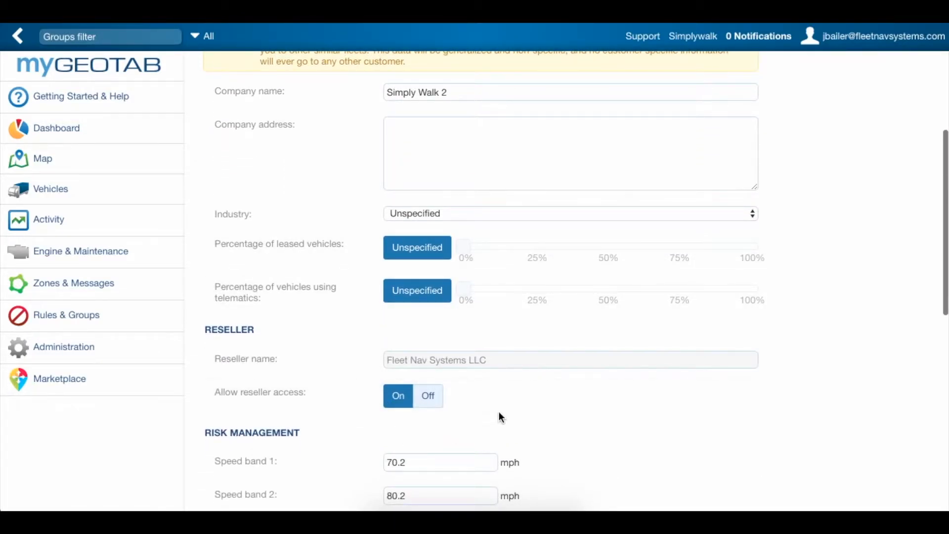
pyautogui.click(642, 35)
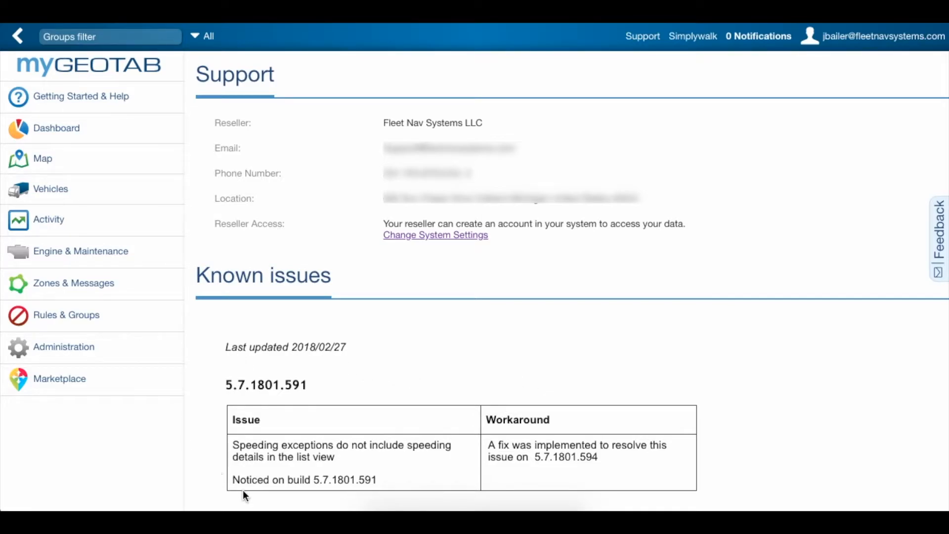
pyautogui.moveTo(472, 485)
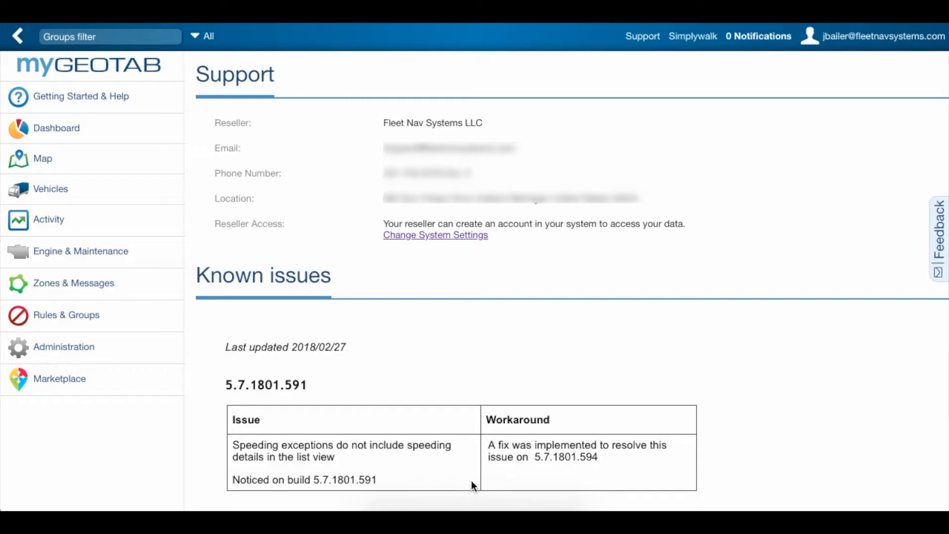
pyautogui.moveTo(611, 478)
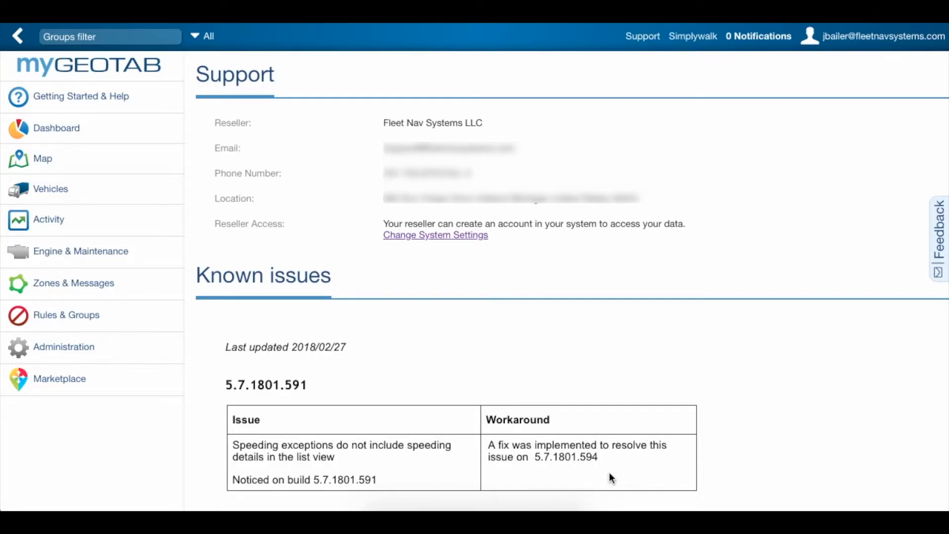
pyautogui.moveTo(743, 401)
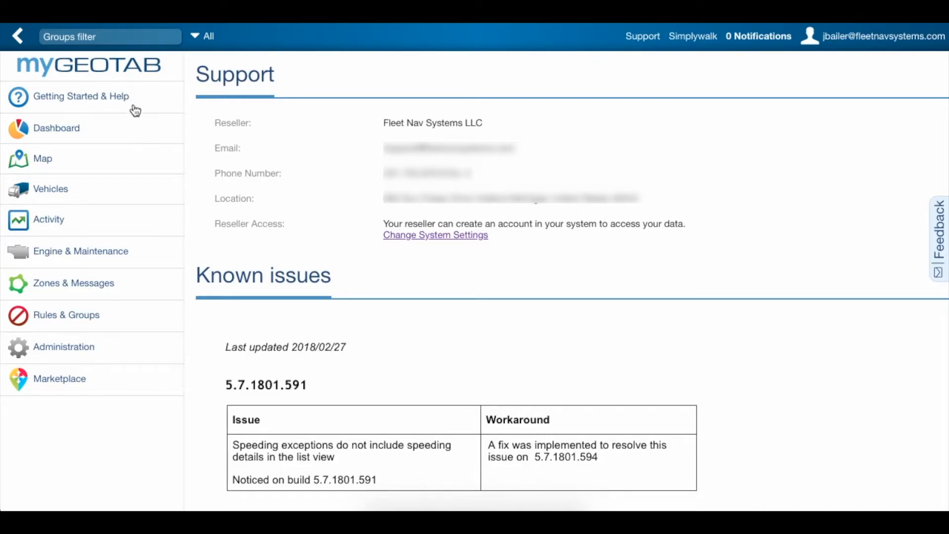
# Step: Browse the Product Guide via its table of contents down to the 8.5 Email Report section
pyautogui.click(80, 96)
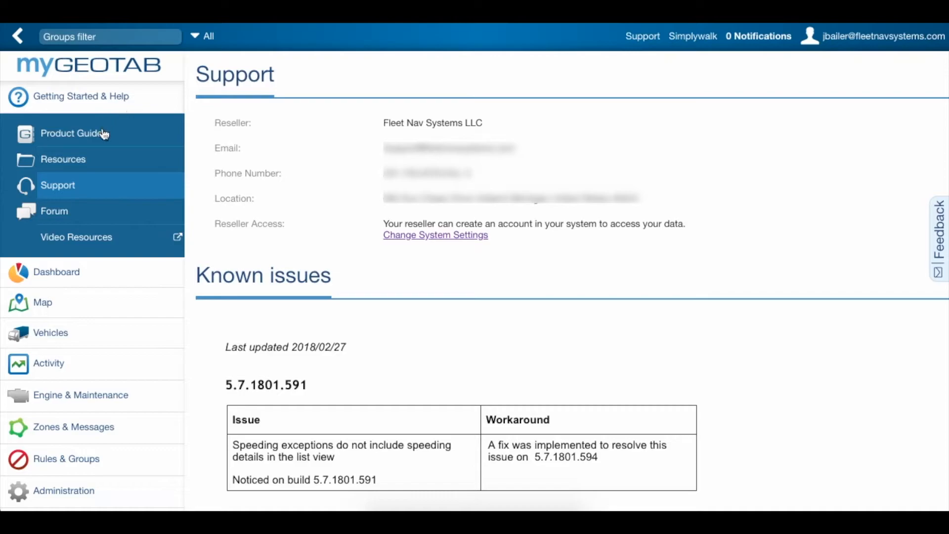
pyautogui.click(72, 133)
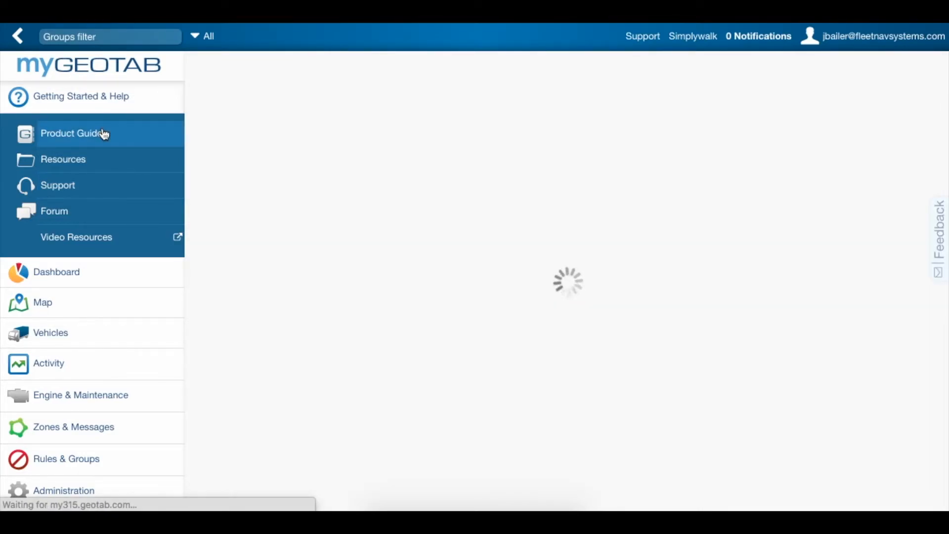
pyautogui.click(72, 133)
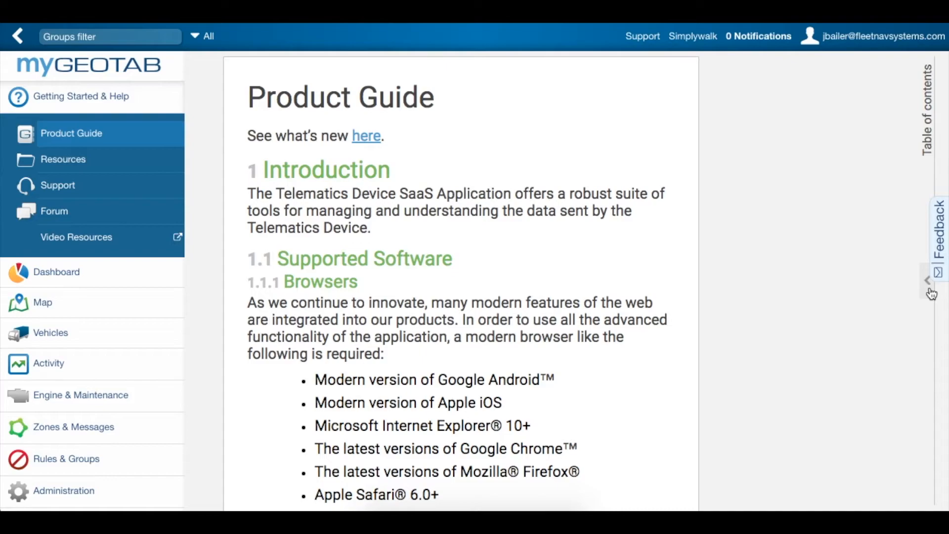
pyautogui.click(931, 281)
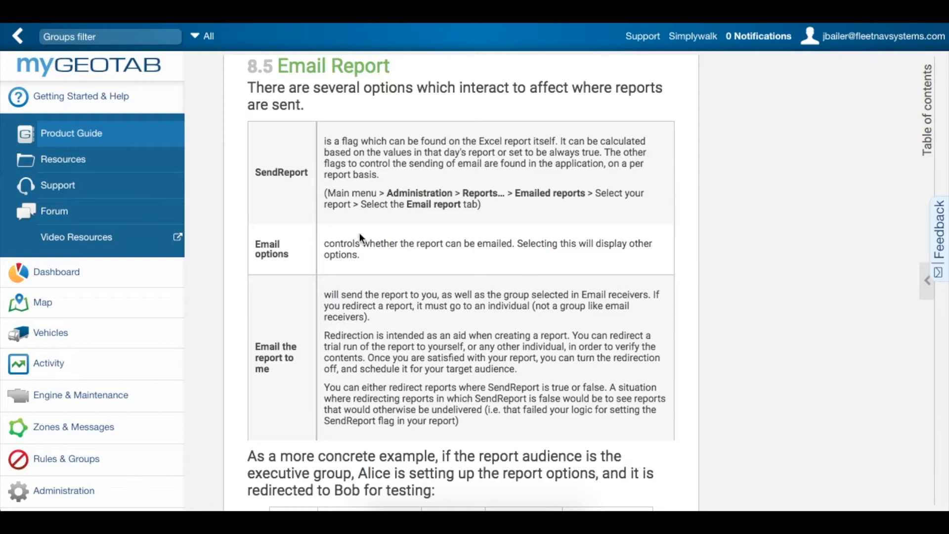
# Step: Start loading the Resources page from the Getting Started & Help menu
pyautogui.click(63, 159)
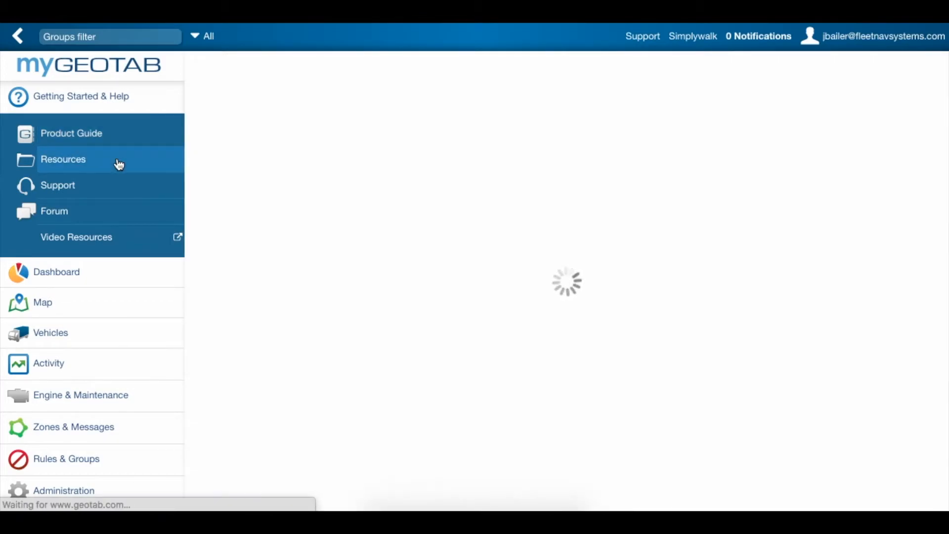
# Step: View the Geotab blog on the Resources page, then go back to Support
pyautogui.click(64, 158)
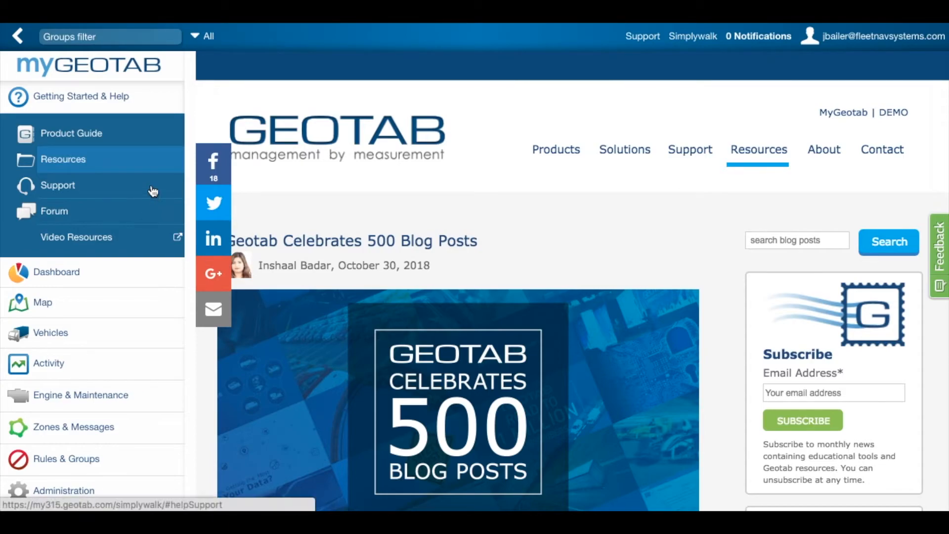
pyautogui.click(57, 185)
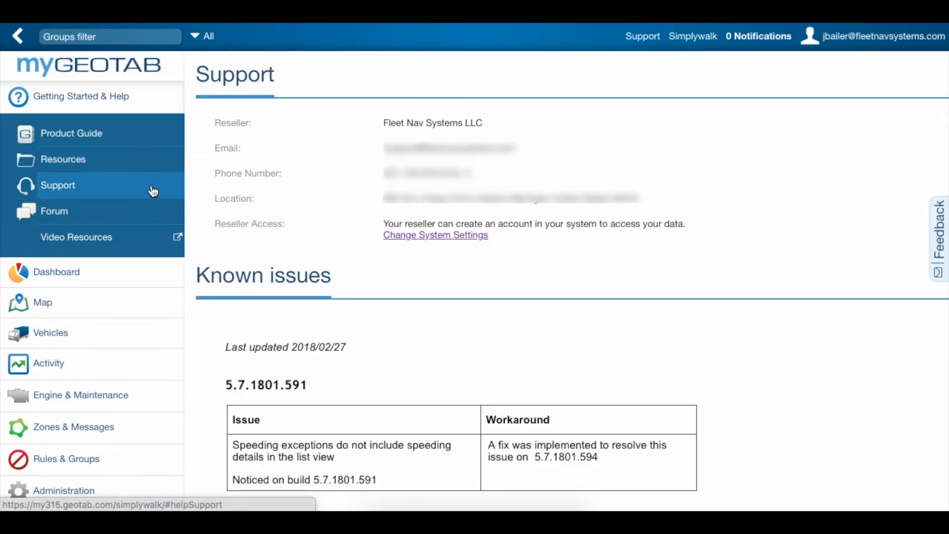
pyautogui.moveTo(139, 217)
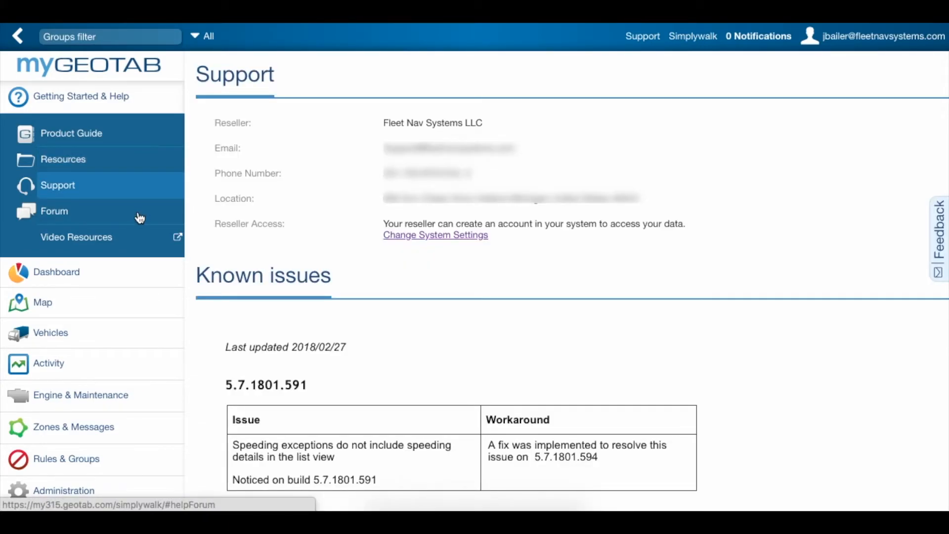
# Step: Search the Geotab Support community forum for 'odometer'
pyautogui.click(54, 211)
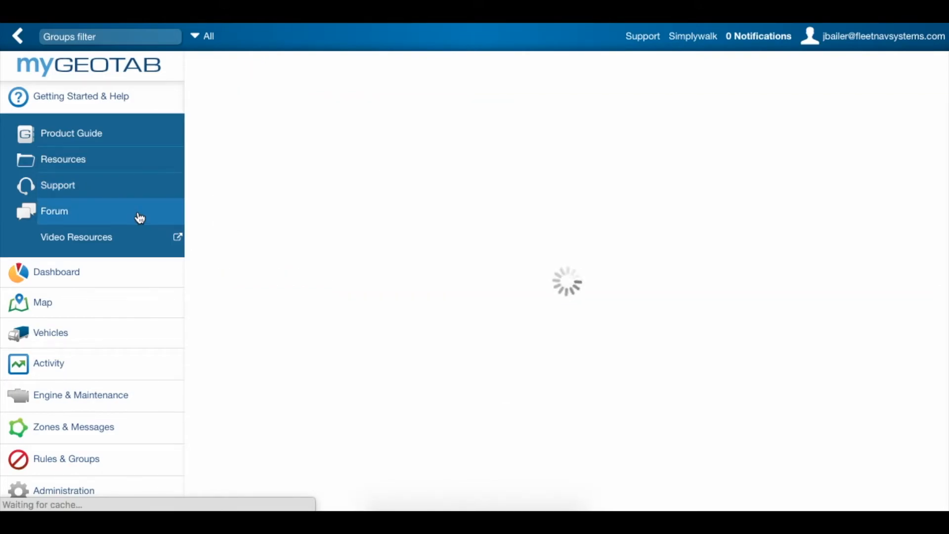
pyautogui.click(54, 211)
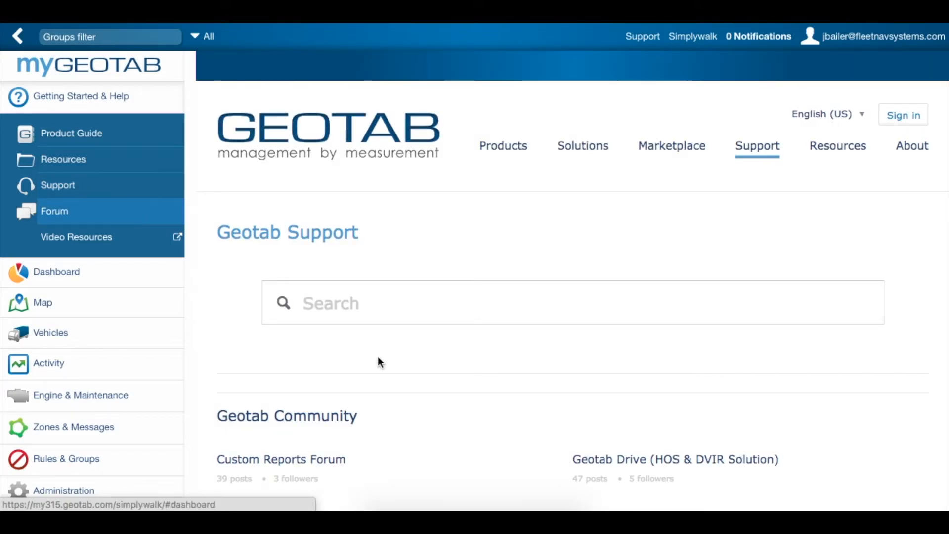
pyautogui.click(476, 302)
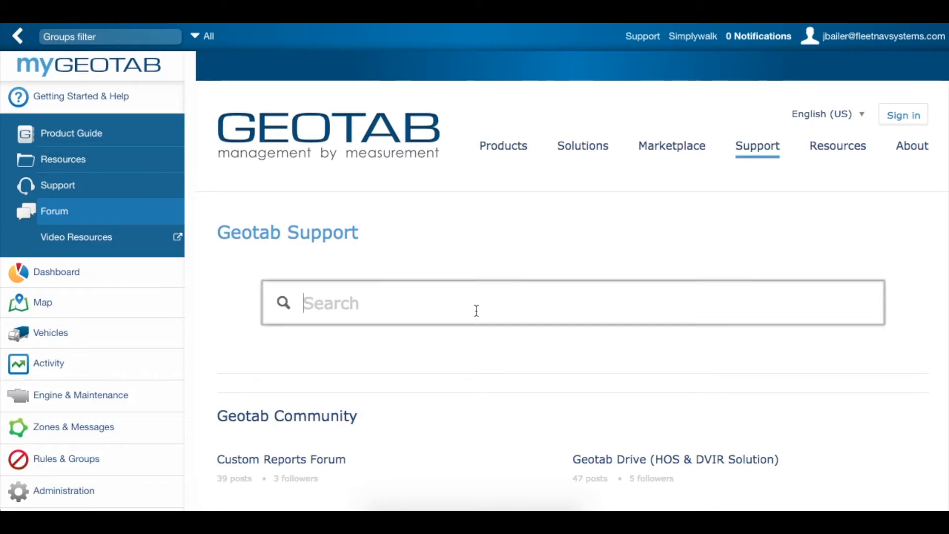
pyautogui.write('odometer')
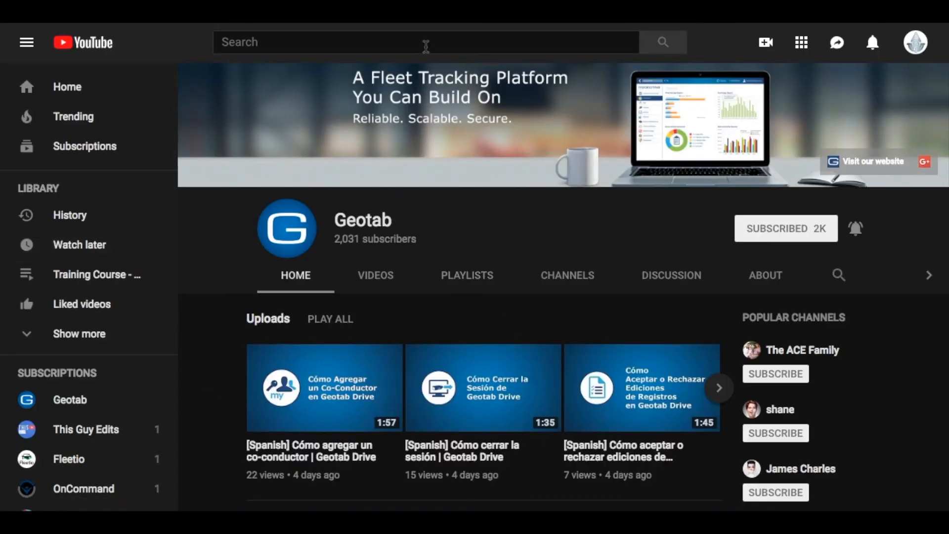
# Step: Search YouTube for 'Fleet Nav Systems' and open the Fleet Nav Systems, LLC channel
pyautogui.write('Fleet Nav Sys')
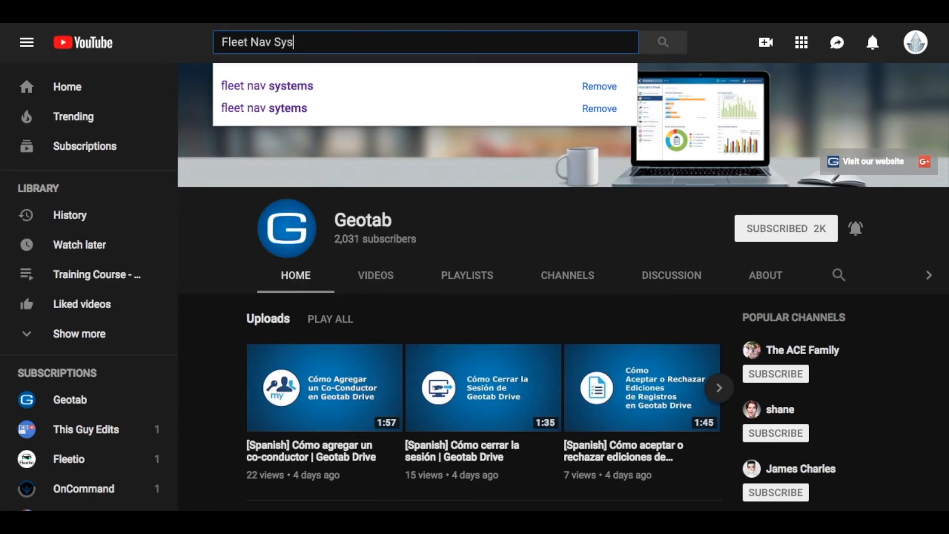
pyautogui.press('Enter')
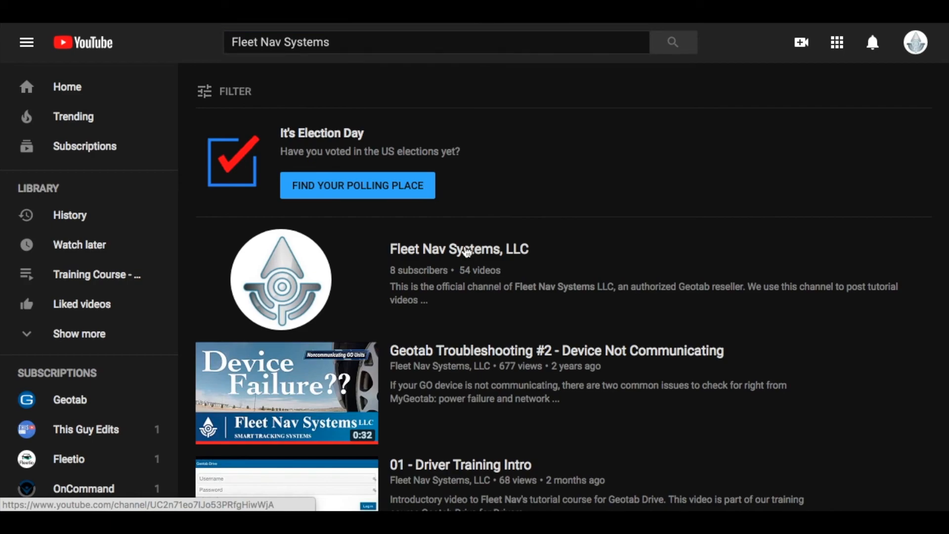
pyautogui.click(459, 249)
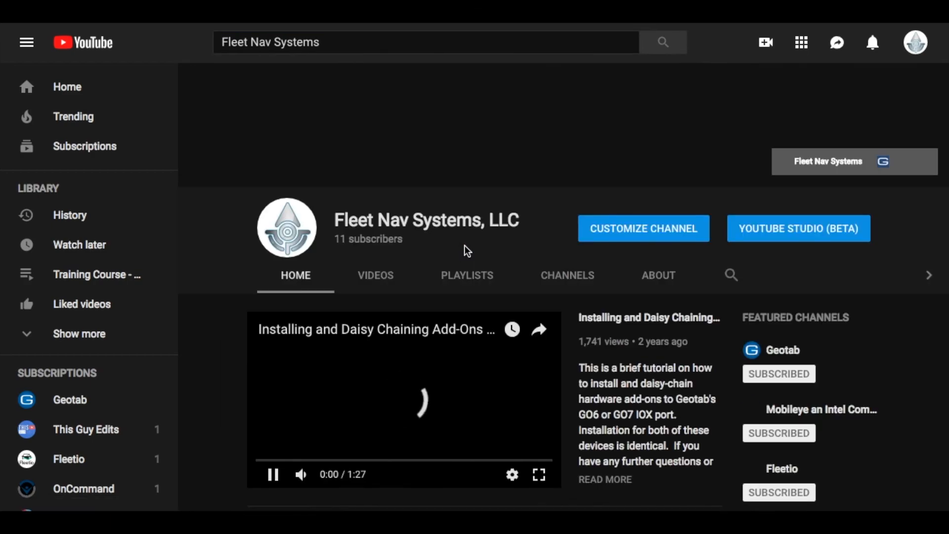